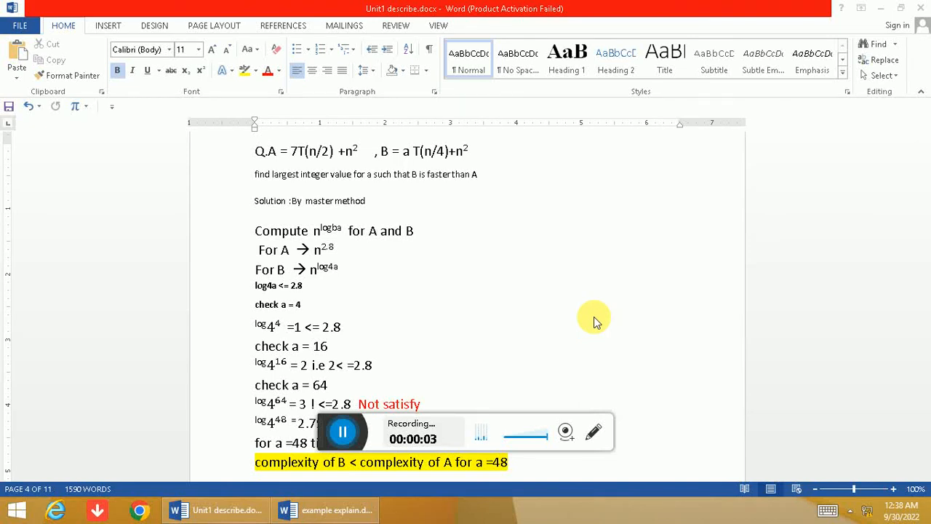
{"action": "mouse_move", "coordinate": [400, 327]}
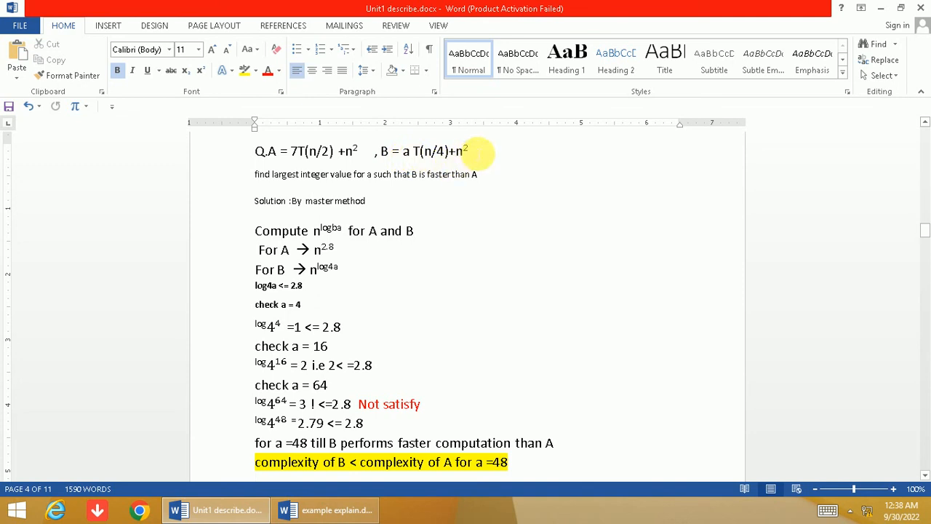
{"action": "mouse_move", "coordinate": [302, 175]}
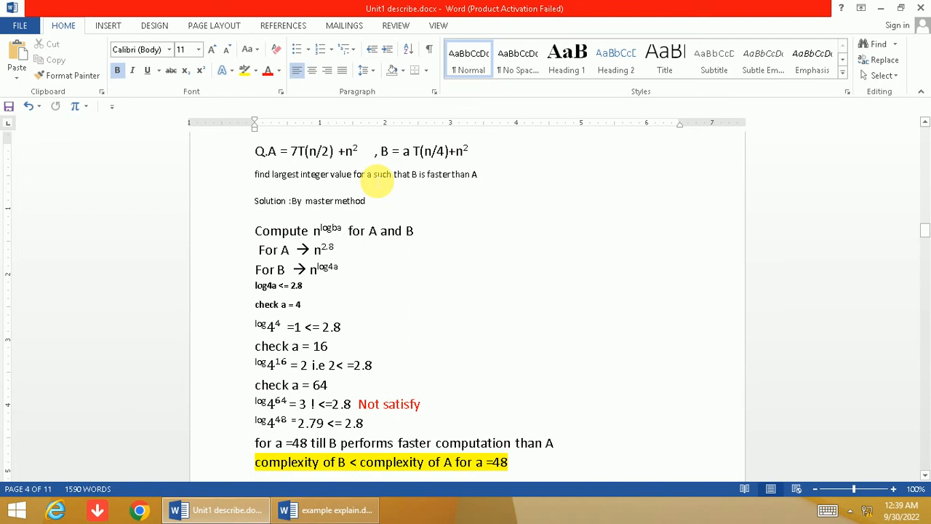
{"action": "mouse_move", "coordinate": [492, 177]}
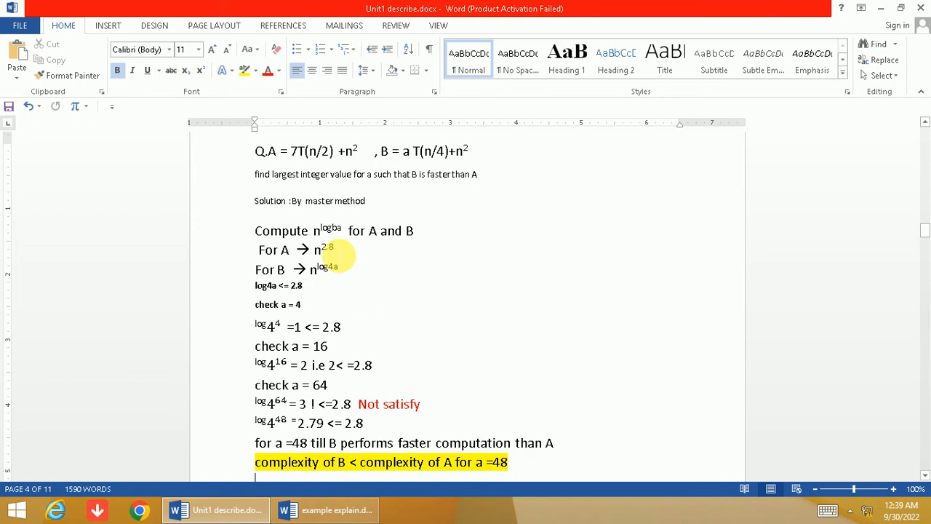
{"action": "mouse_move", "coordinate": [335, 268]}
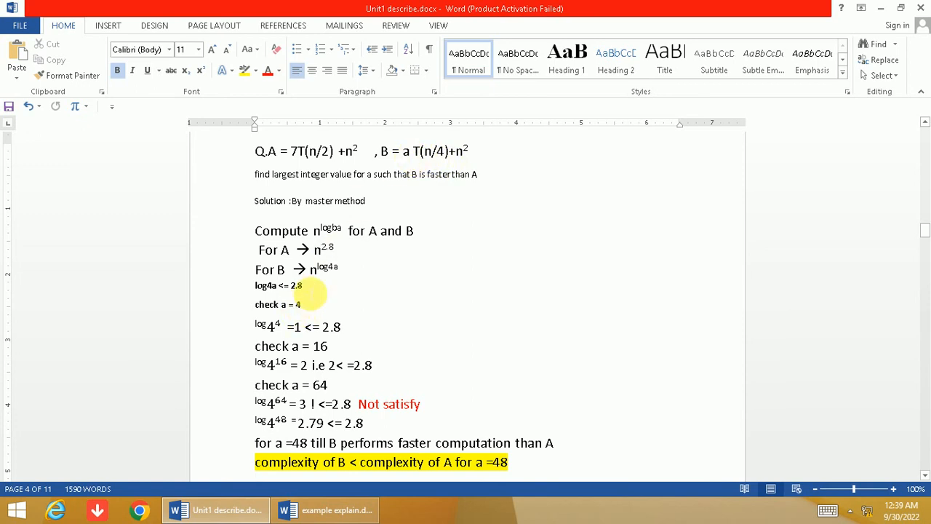
{"action": "mouse_move", "coordinate": [378, 187]}
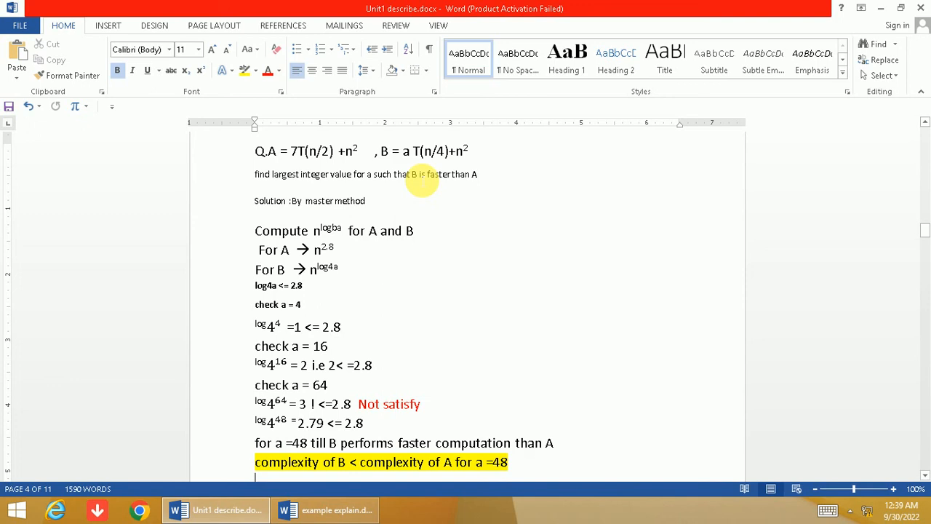
{"action": "mouse_move", "coordinate": [477, 182]}
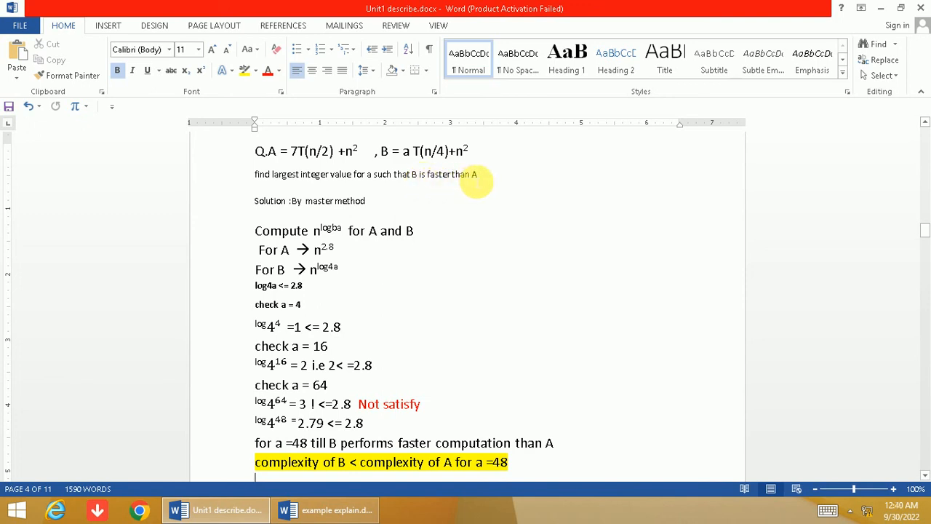
{"action": "mouse_move", "coordinate": [262, 298]}
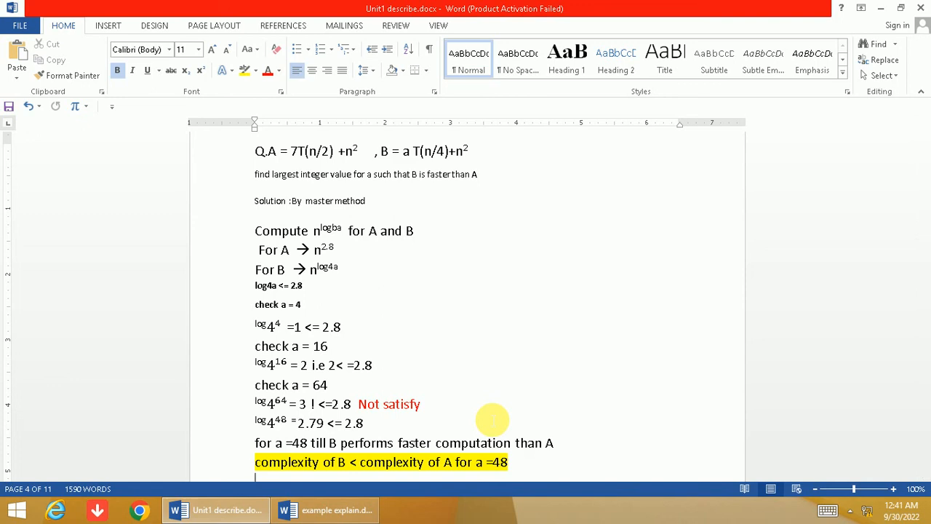
{"action": "mouse_move", "coordinate": [375, 428]}
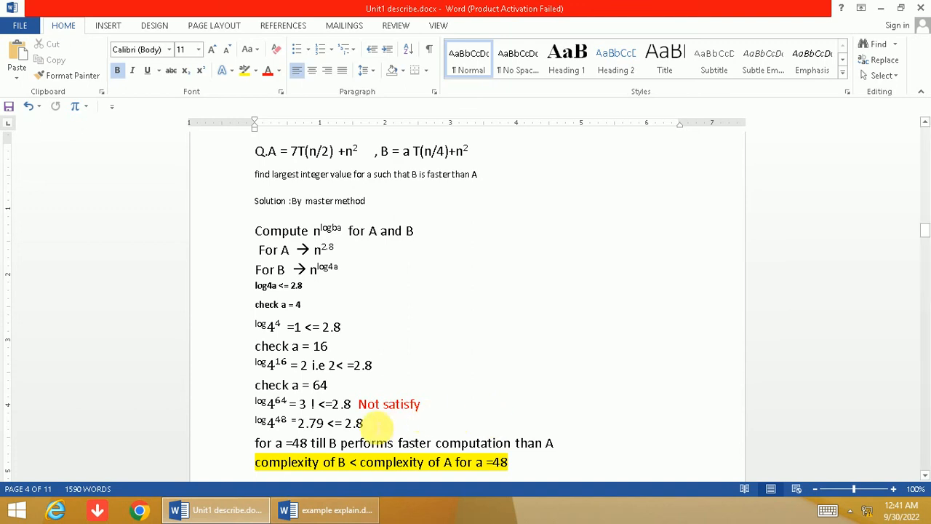